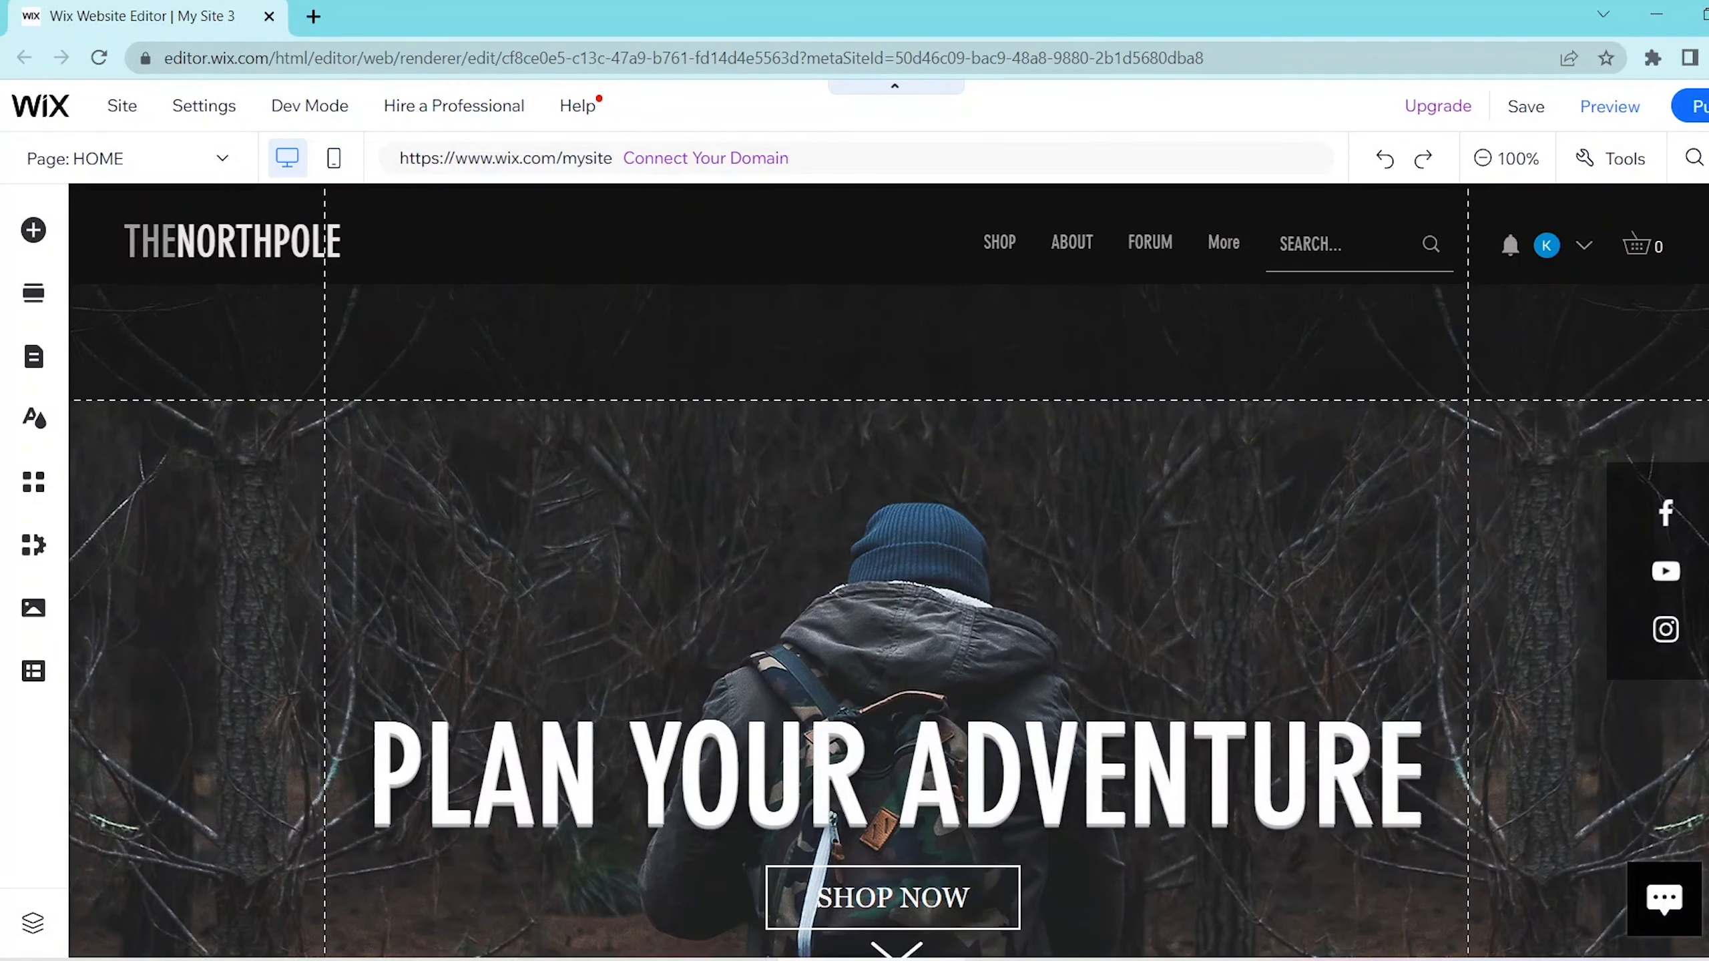
Add a second column to the hero strip through its Strip Layout settings.
{"action": "scroll", "scroll_direction": "down", "scroll_amount": 3}
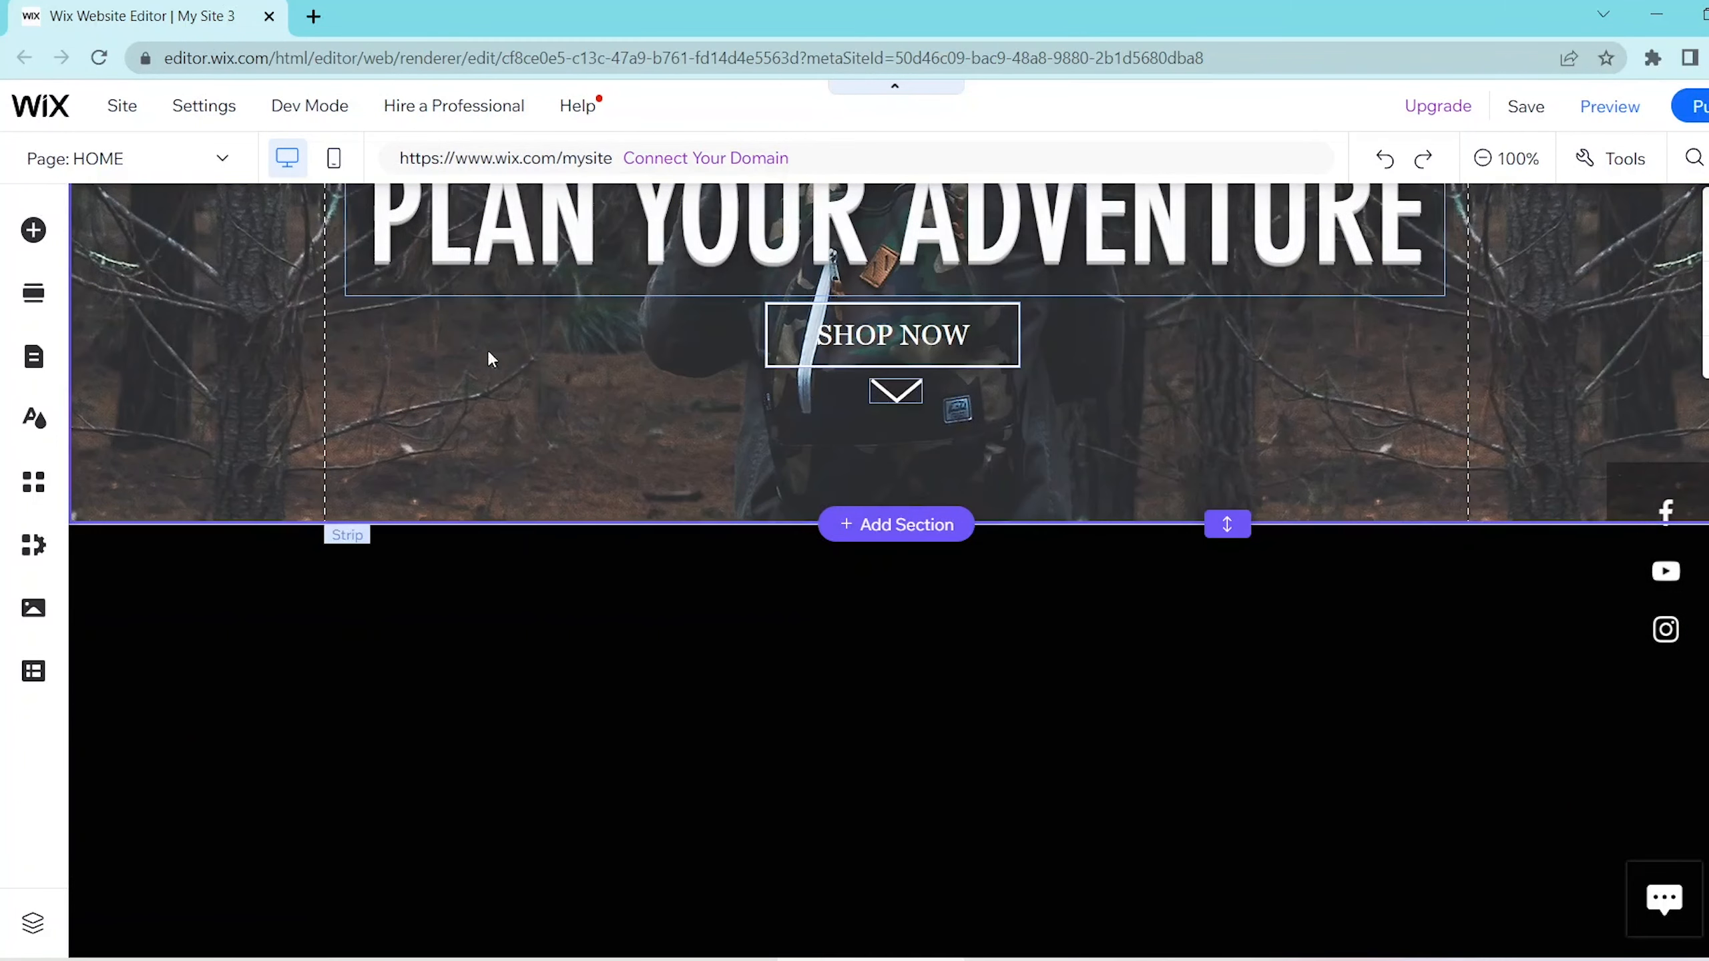
{"action": "mouse_move", "coordinate": [361, 510]}
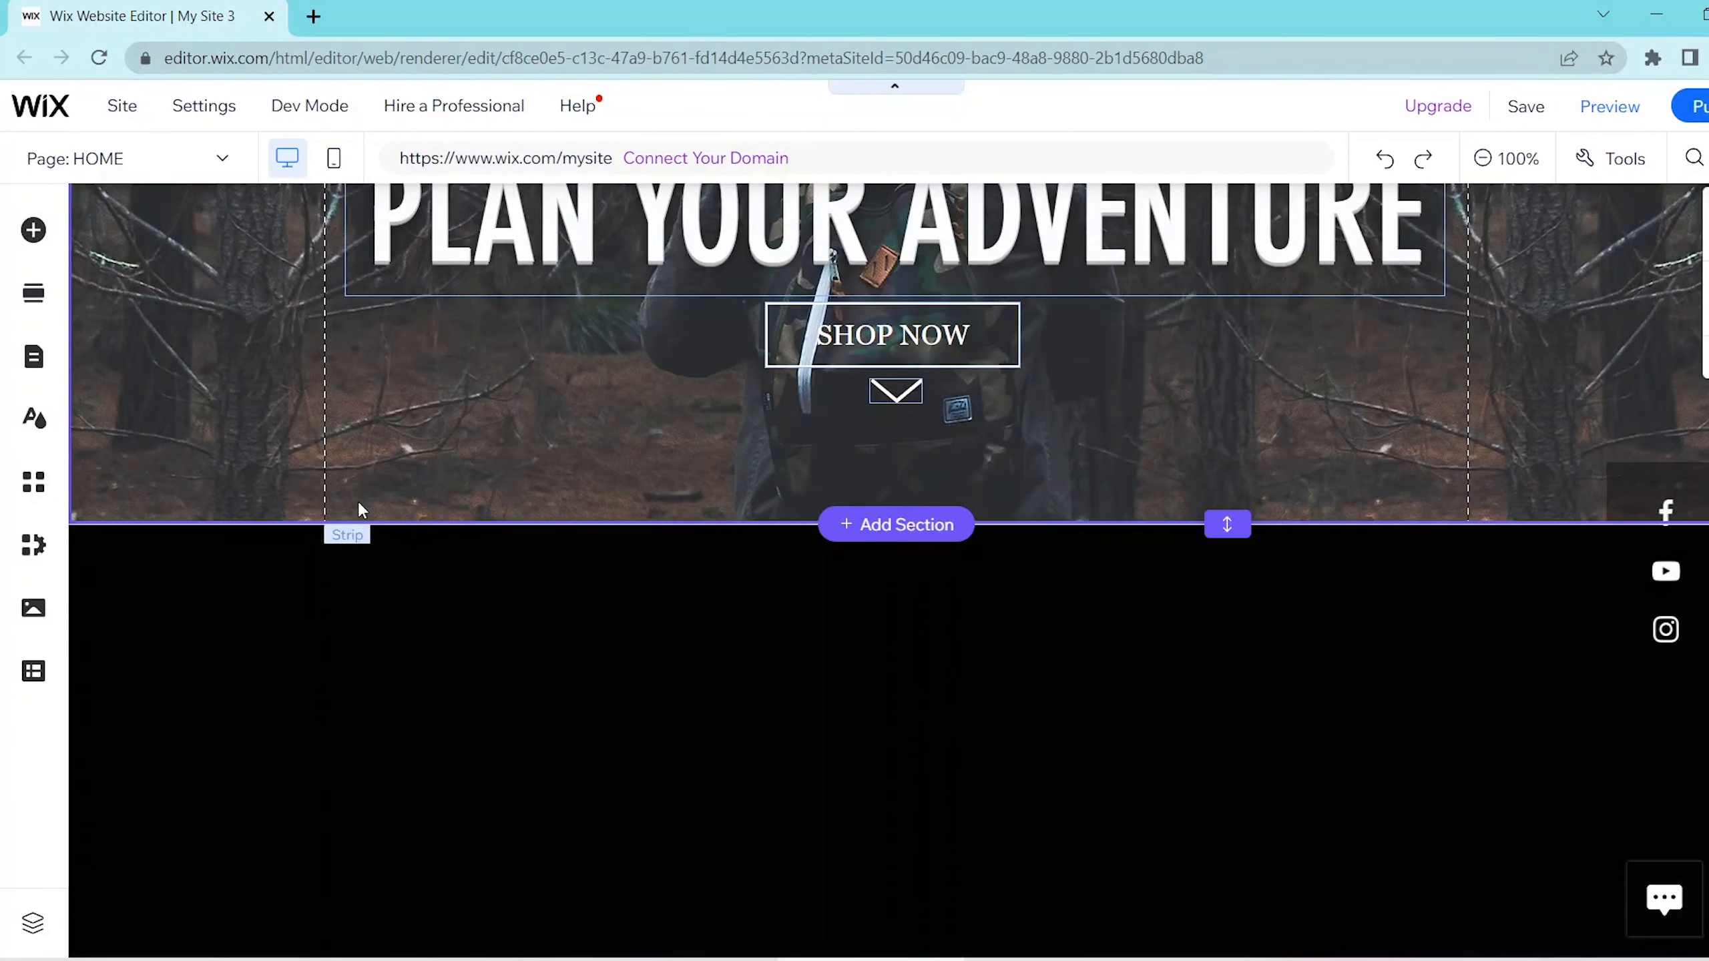
{"action": "left_click", "coordinate": [359, 509]}
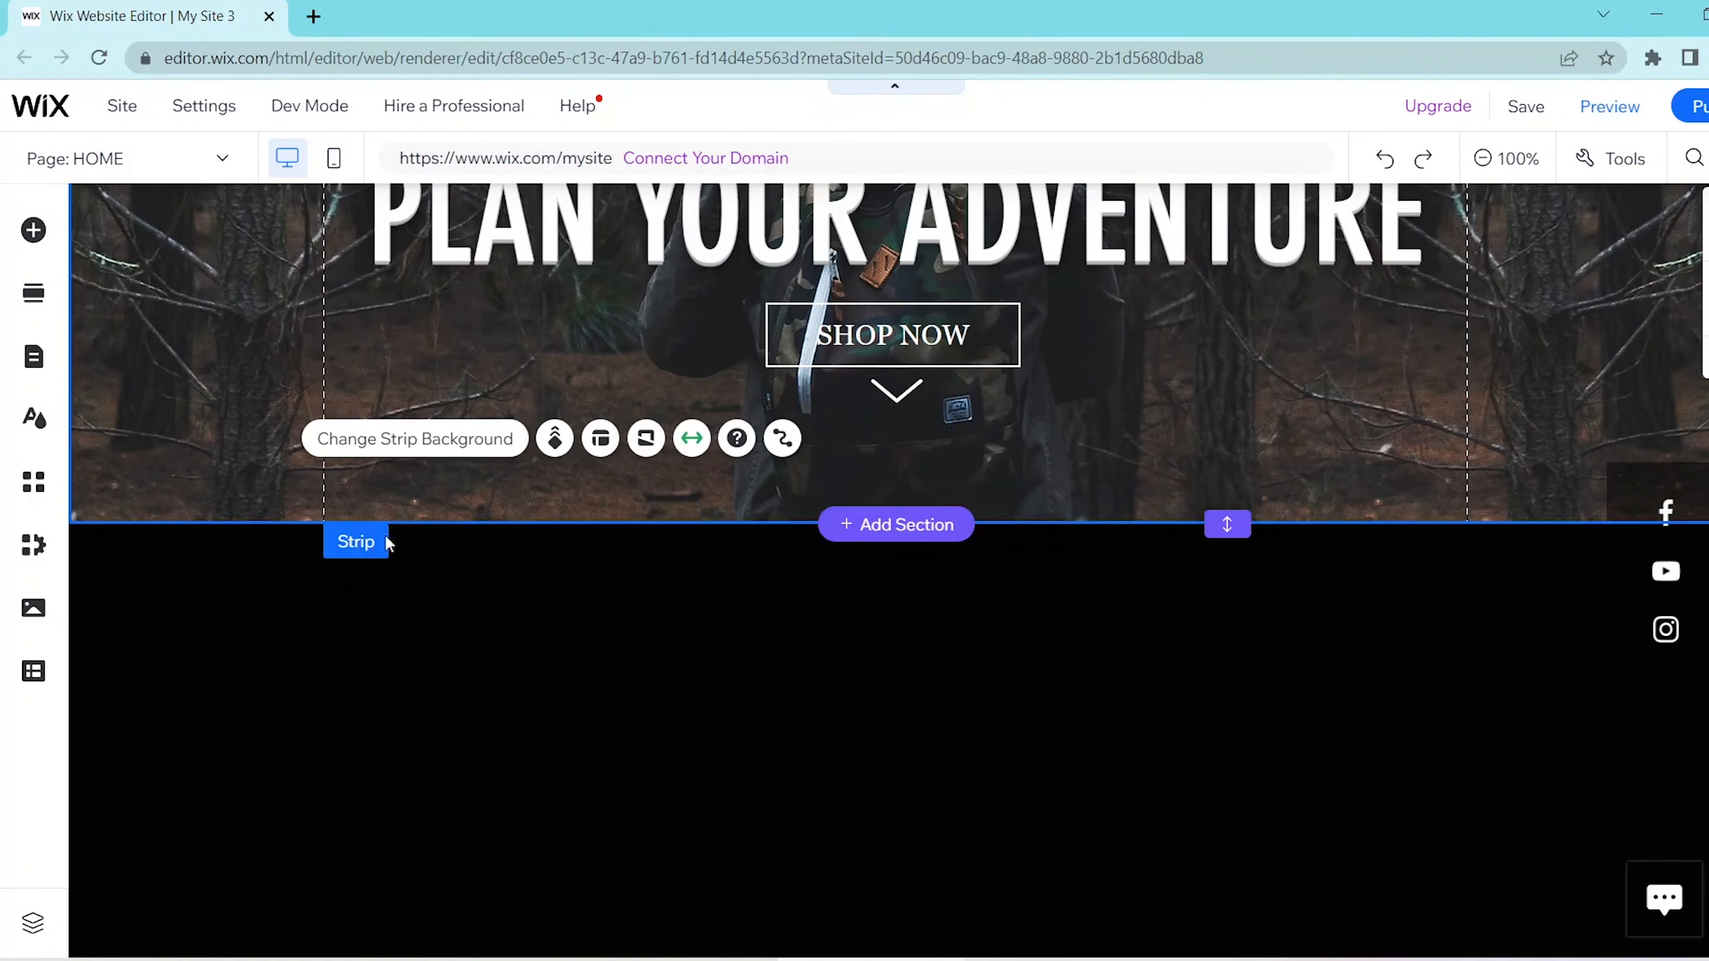
{"action": "left_click", "coordinate": [599, 438]}
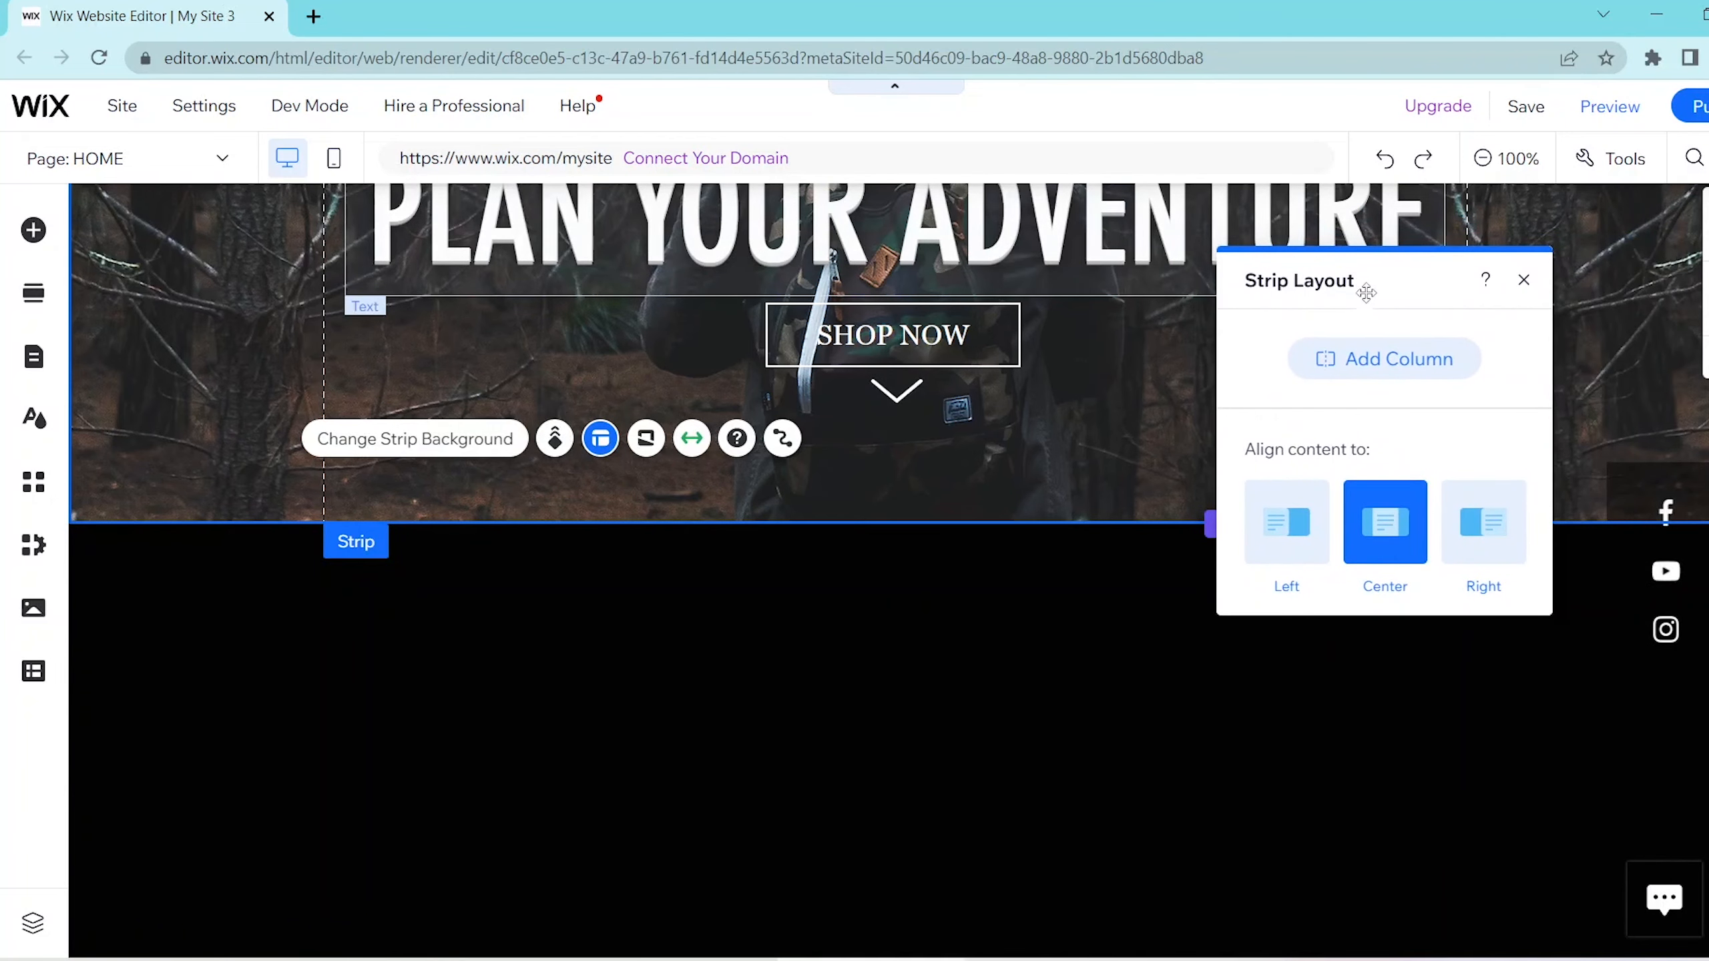
{"action": "left_click", "coordinate": [1398, 359]}
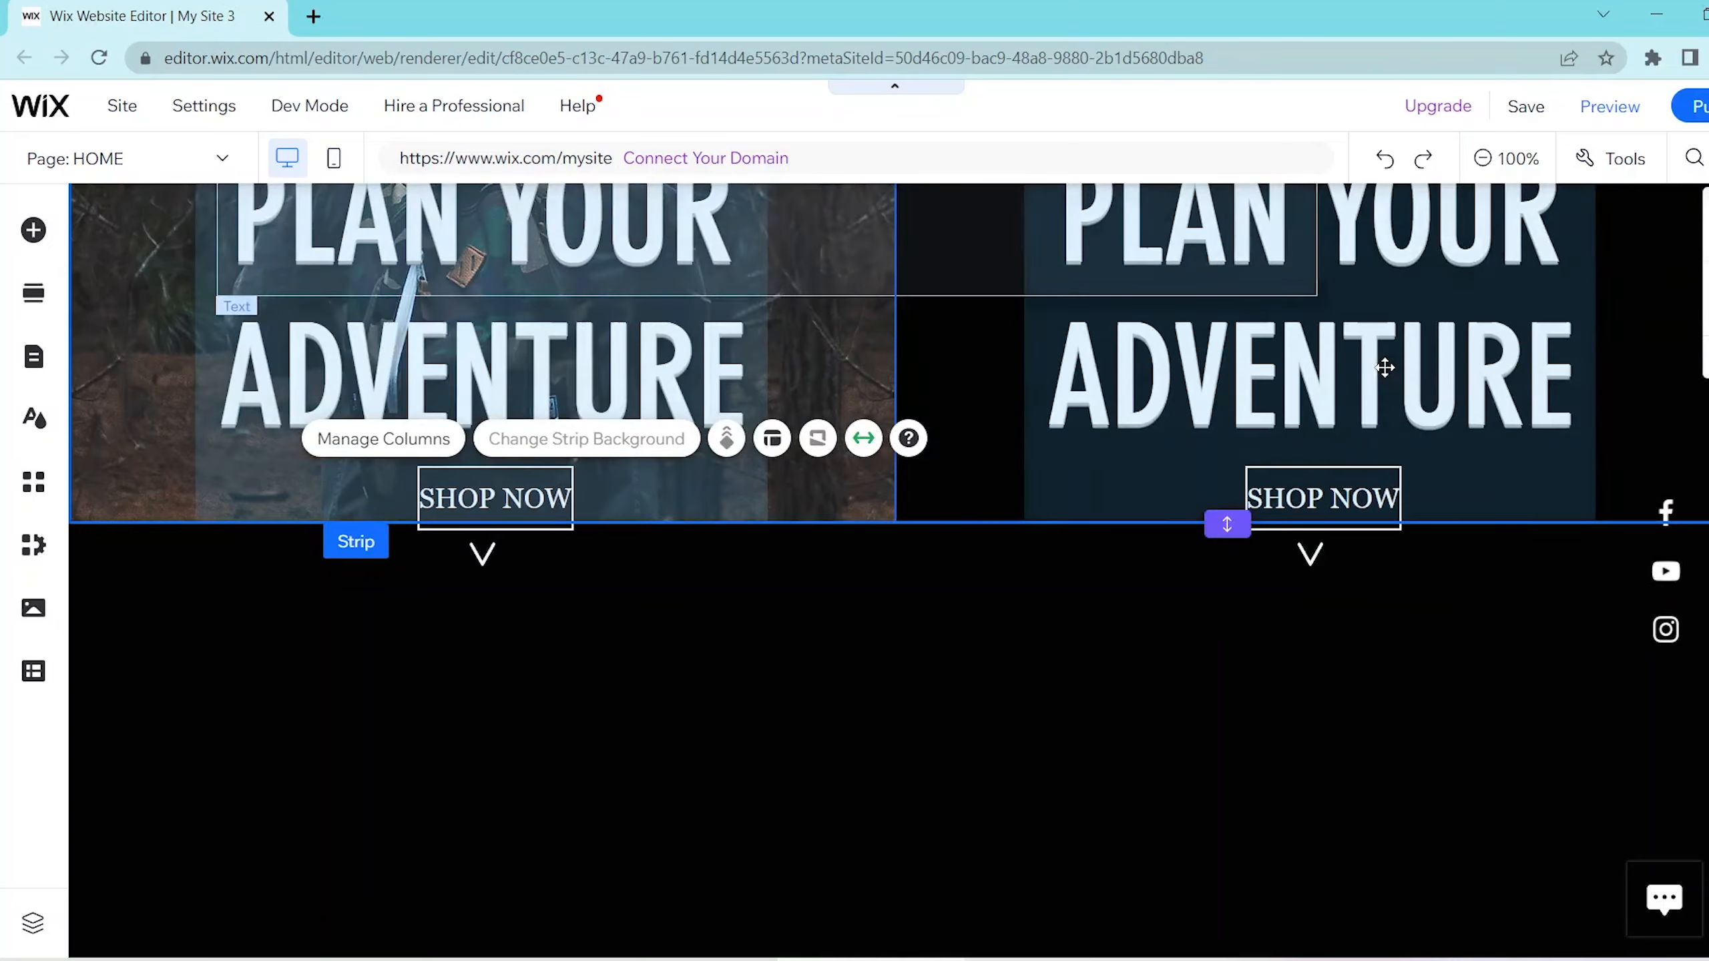
{"action": "scroll", "scroll_direction": "down", "scroll_amount": 3}
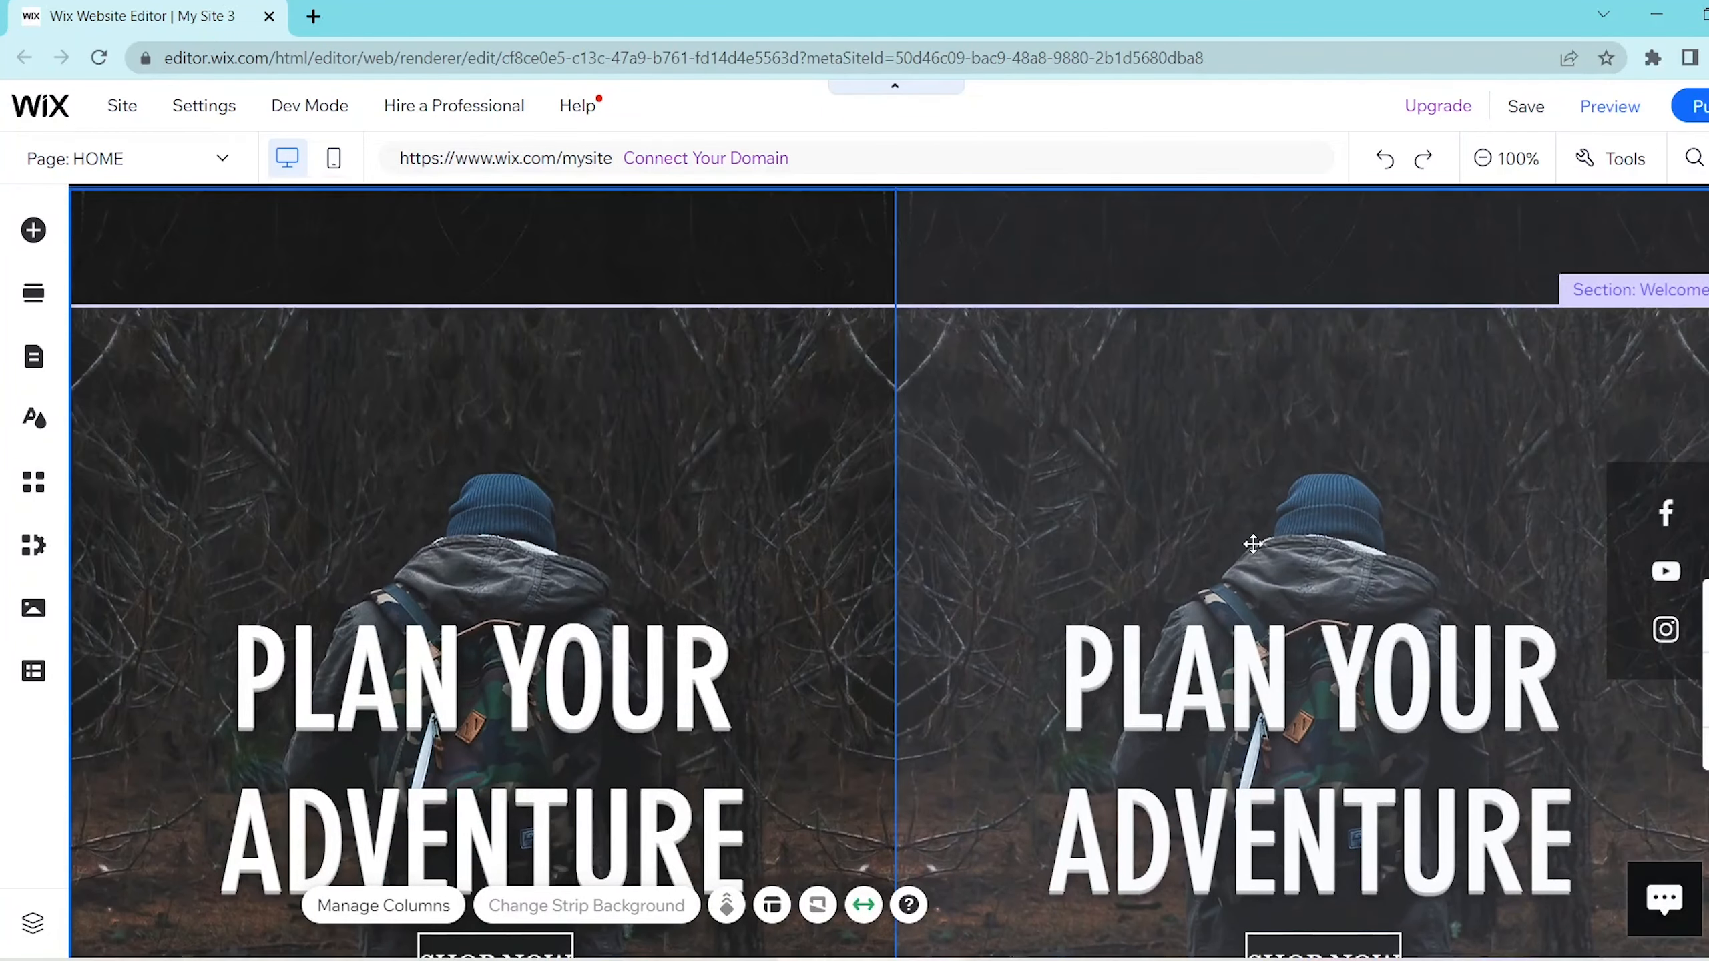
{"action": "scroll", "scroll_direction": "down", "scroll_amount": 3}
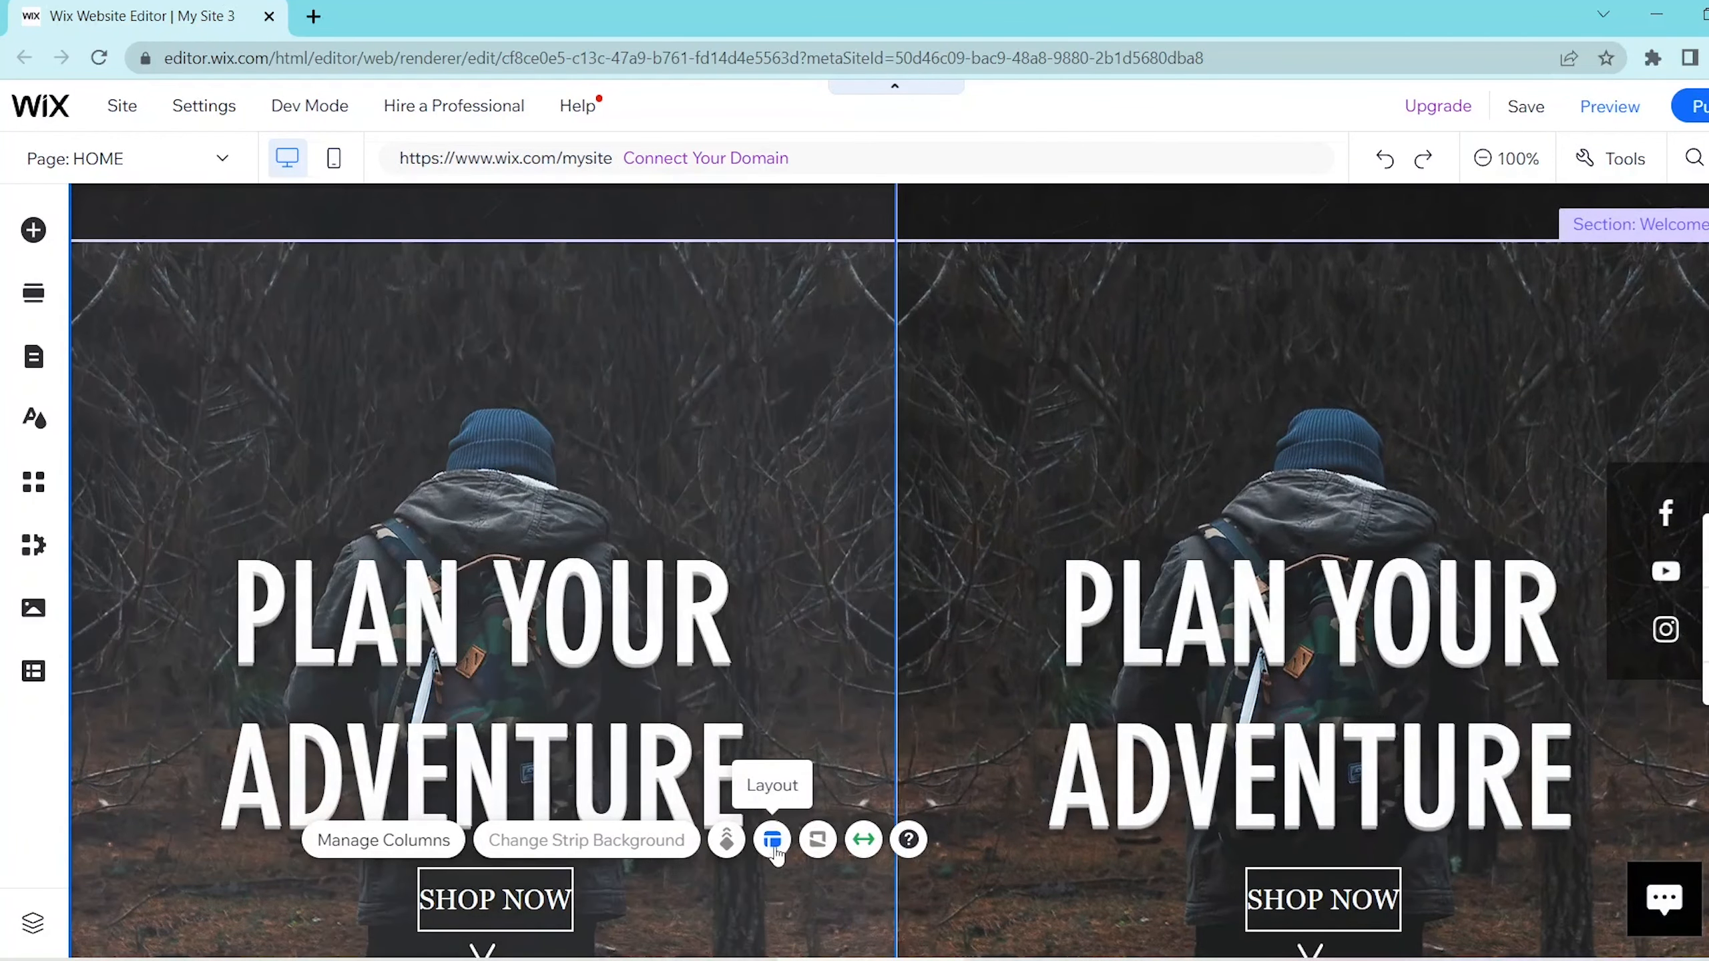
Try 33-66 and other uneven splits, reverse them, then restore equal column widths.
{"action": "left_click", "coordinate": [773, 840]}
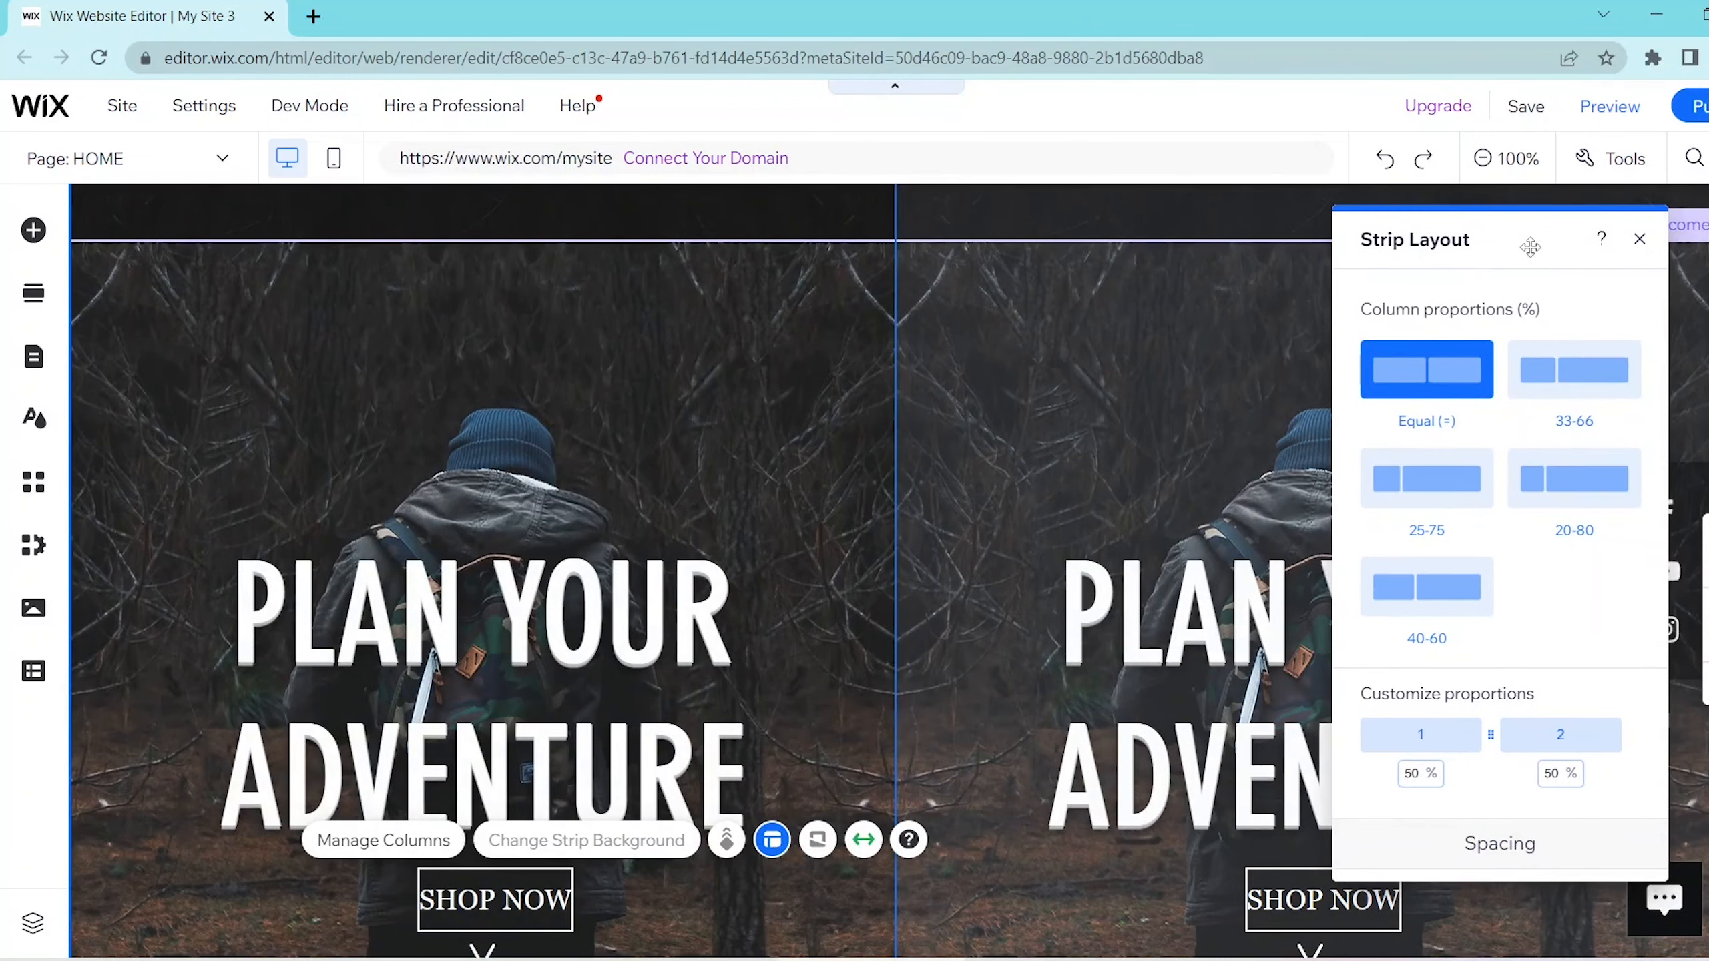
{"action": "left_click", "coordinate": [1573, 368]}
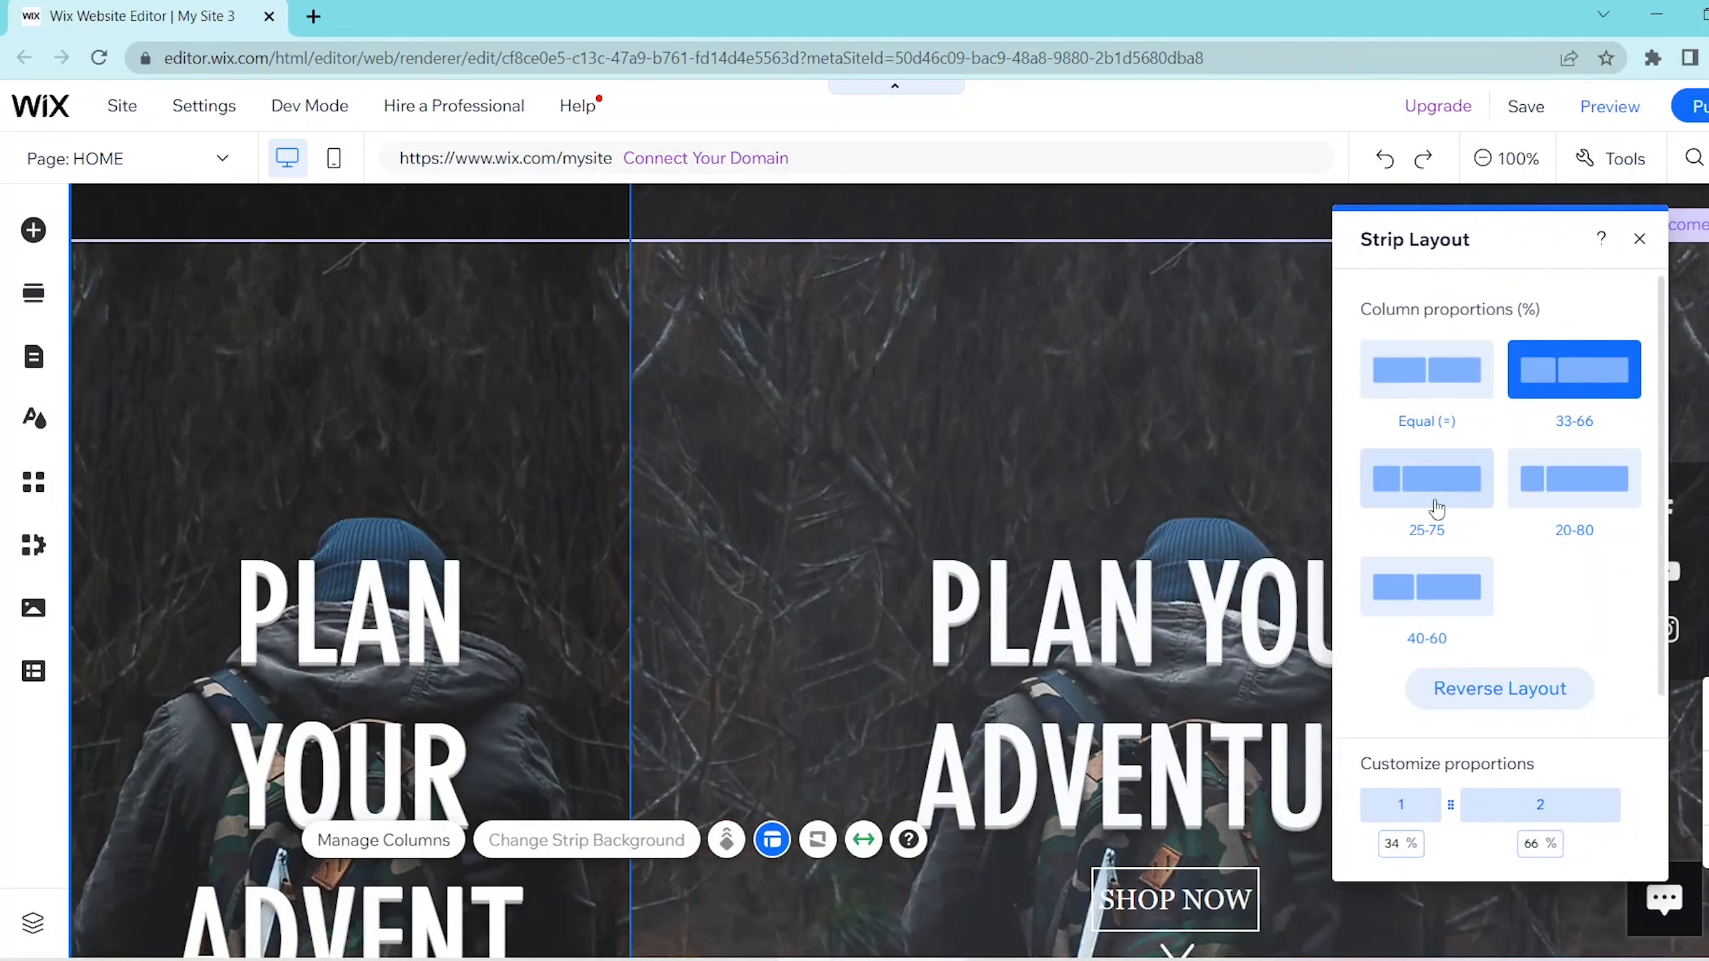
{"action": "left_click", "coordinate": [1426, 478]}
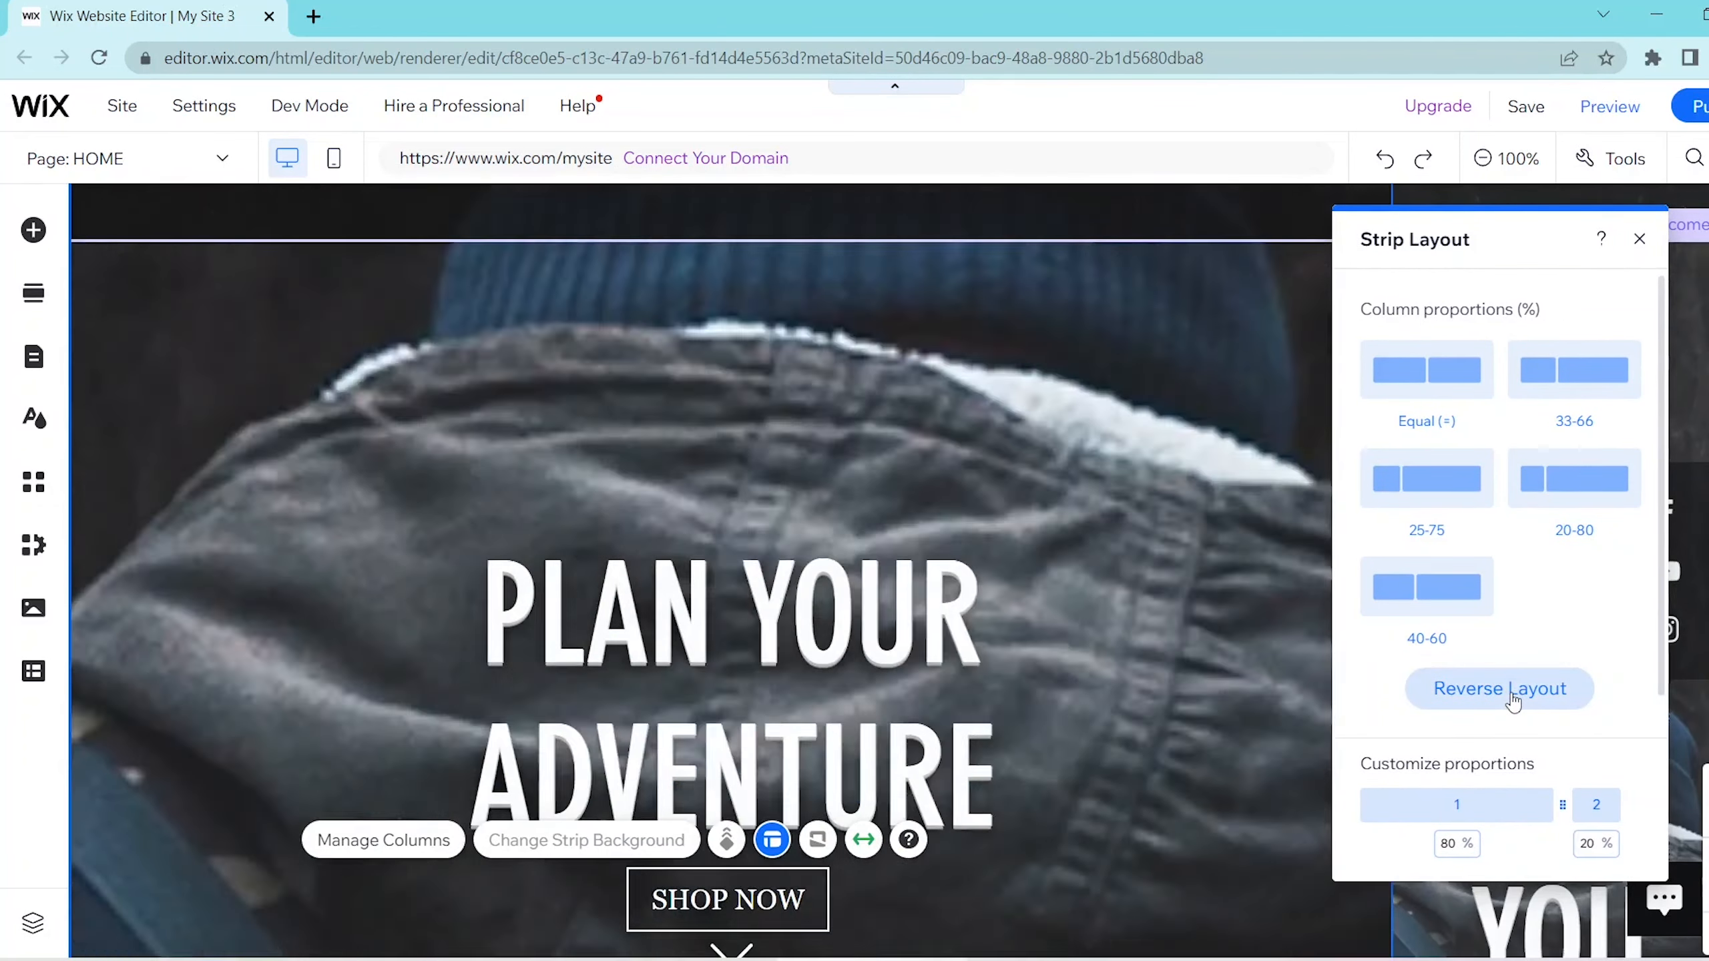
{"action": "left_click", "coordinate": [1426, 369]}
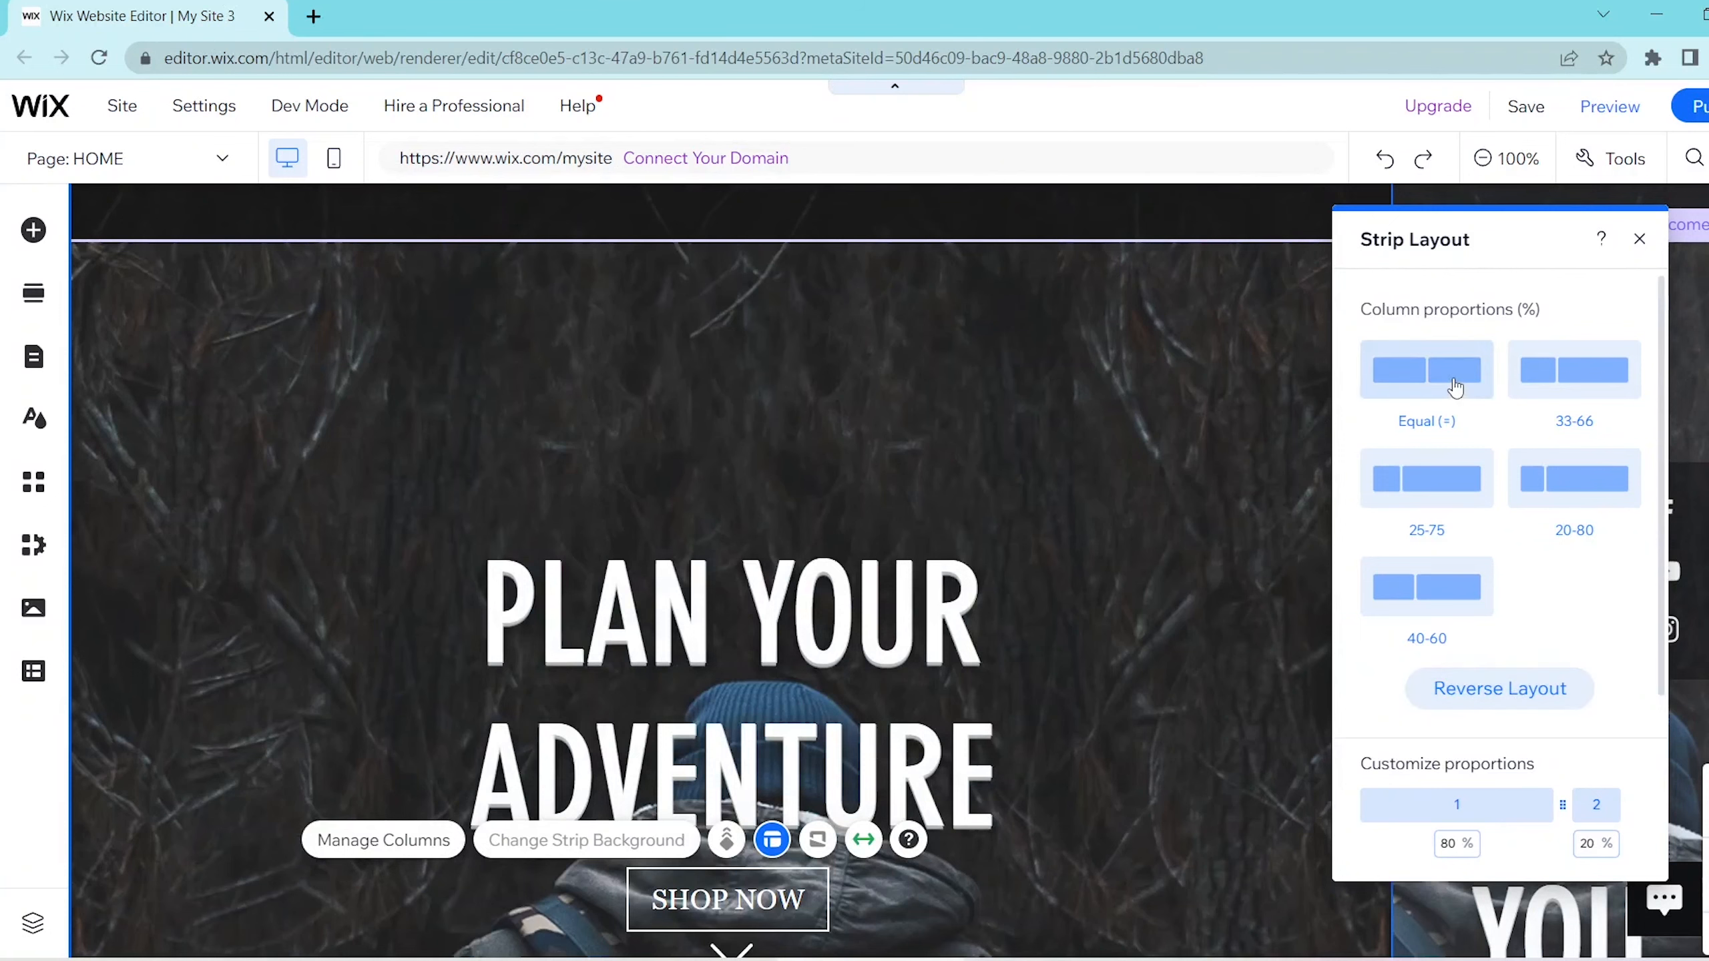
{"action": "left_click", "coordinate": [1426, 369]}
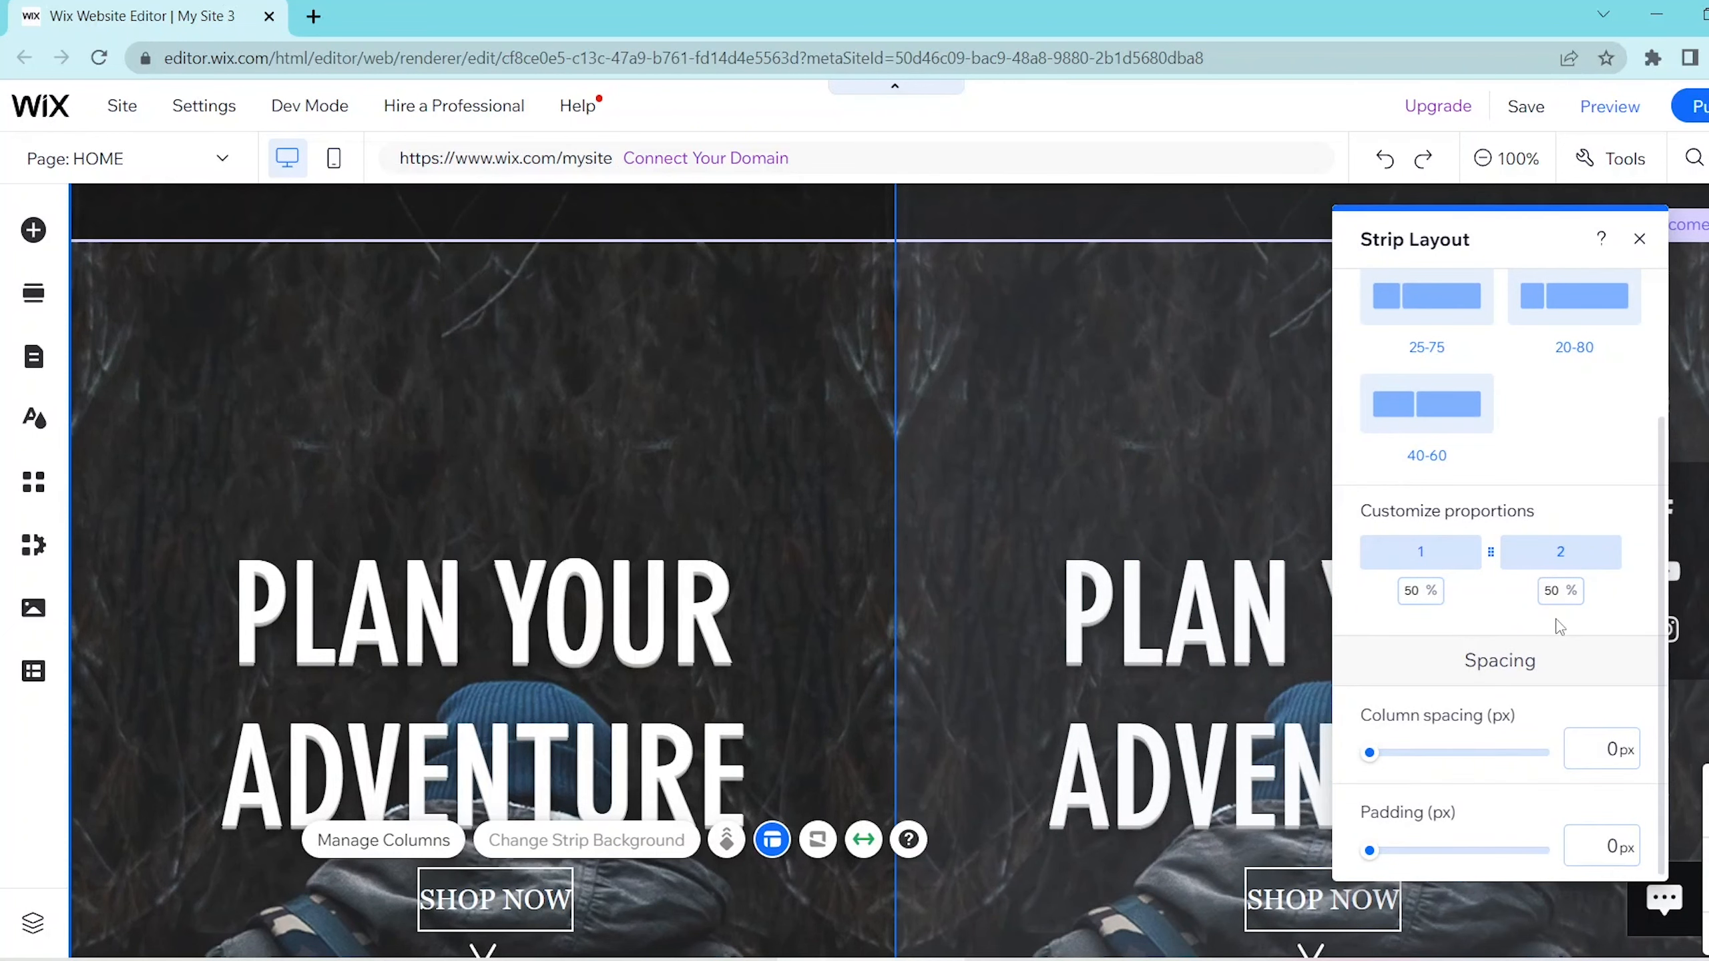
{"action": "mouse_move", "coordinate": [1371, 751]}
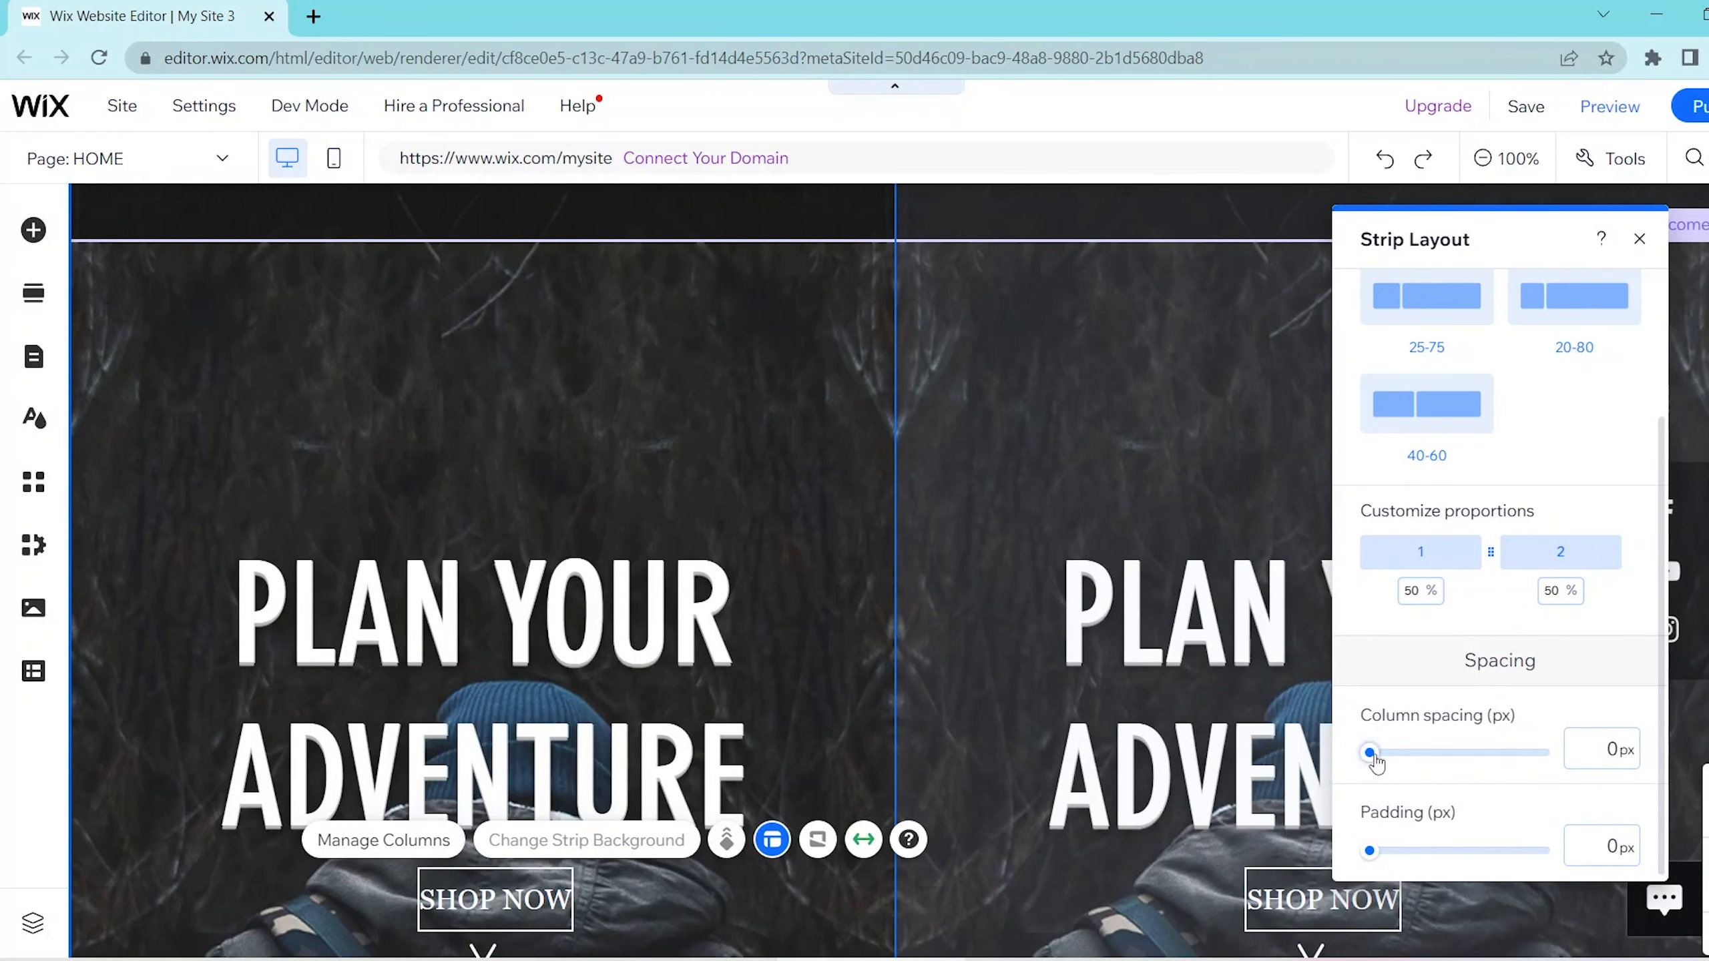
Drag the column padding up, return it to 0 px, and leave the layout settings.
{"action": "left_click_drag", "start_coordinate": [1370, 752], "coordinate": [1416, 752]}
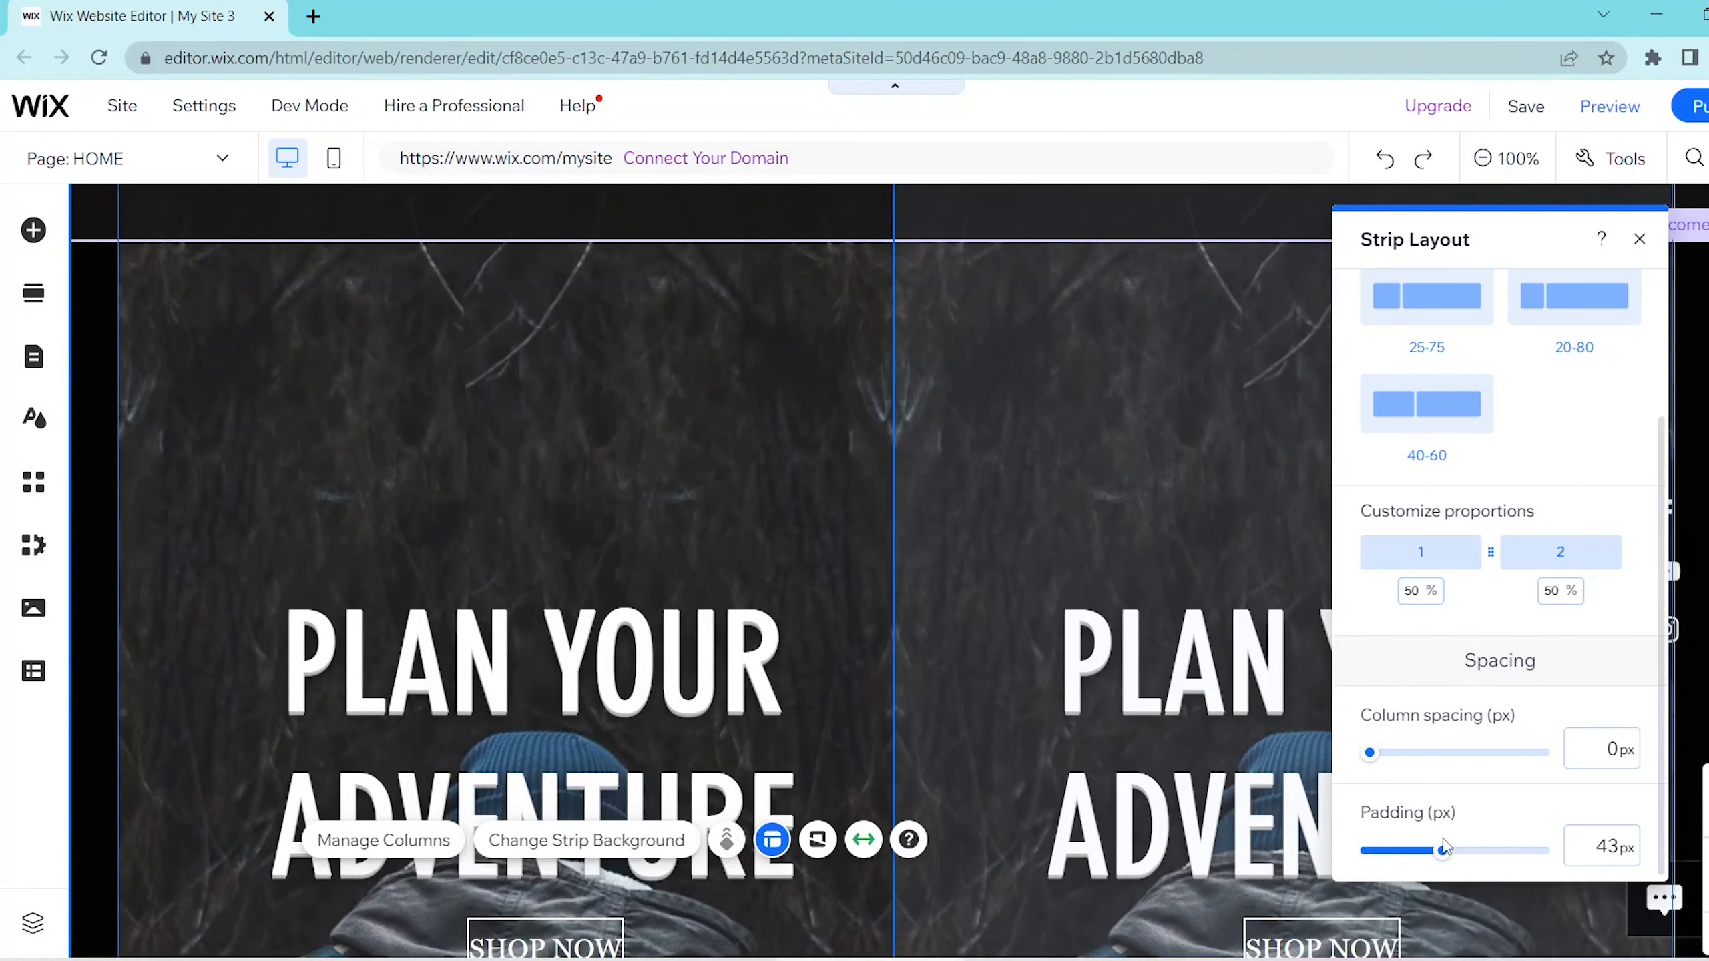
{"action": "left_click_drag", "start_coordinate": [1440, 849], "coordinate": [1370, 849]}
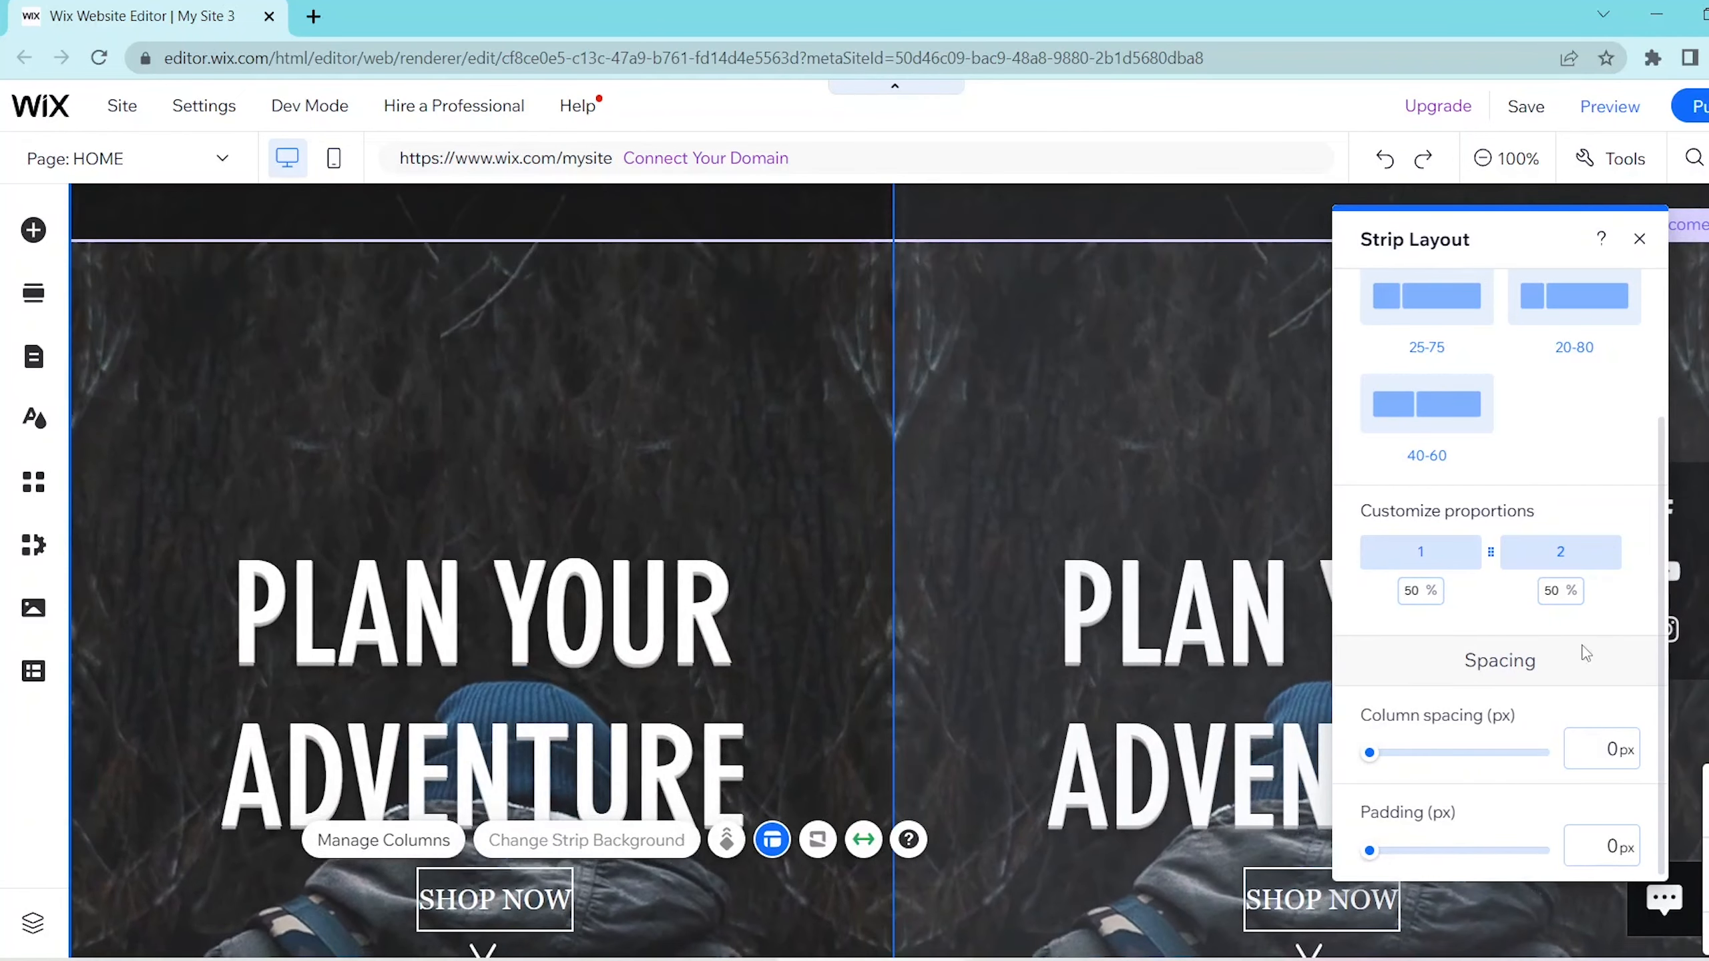
{"action": "left_click", "coordinate": [1638, 239]}
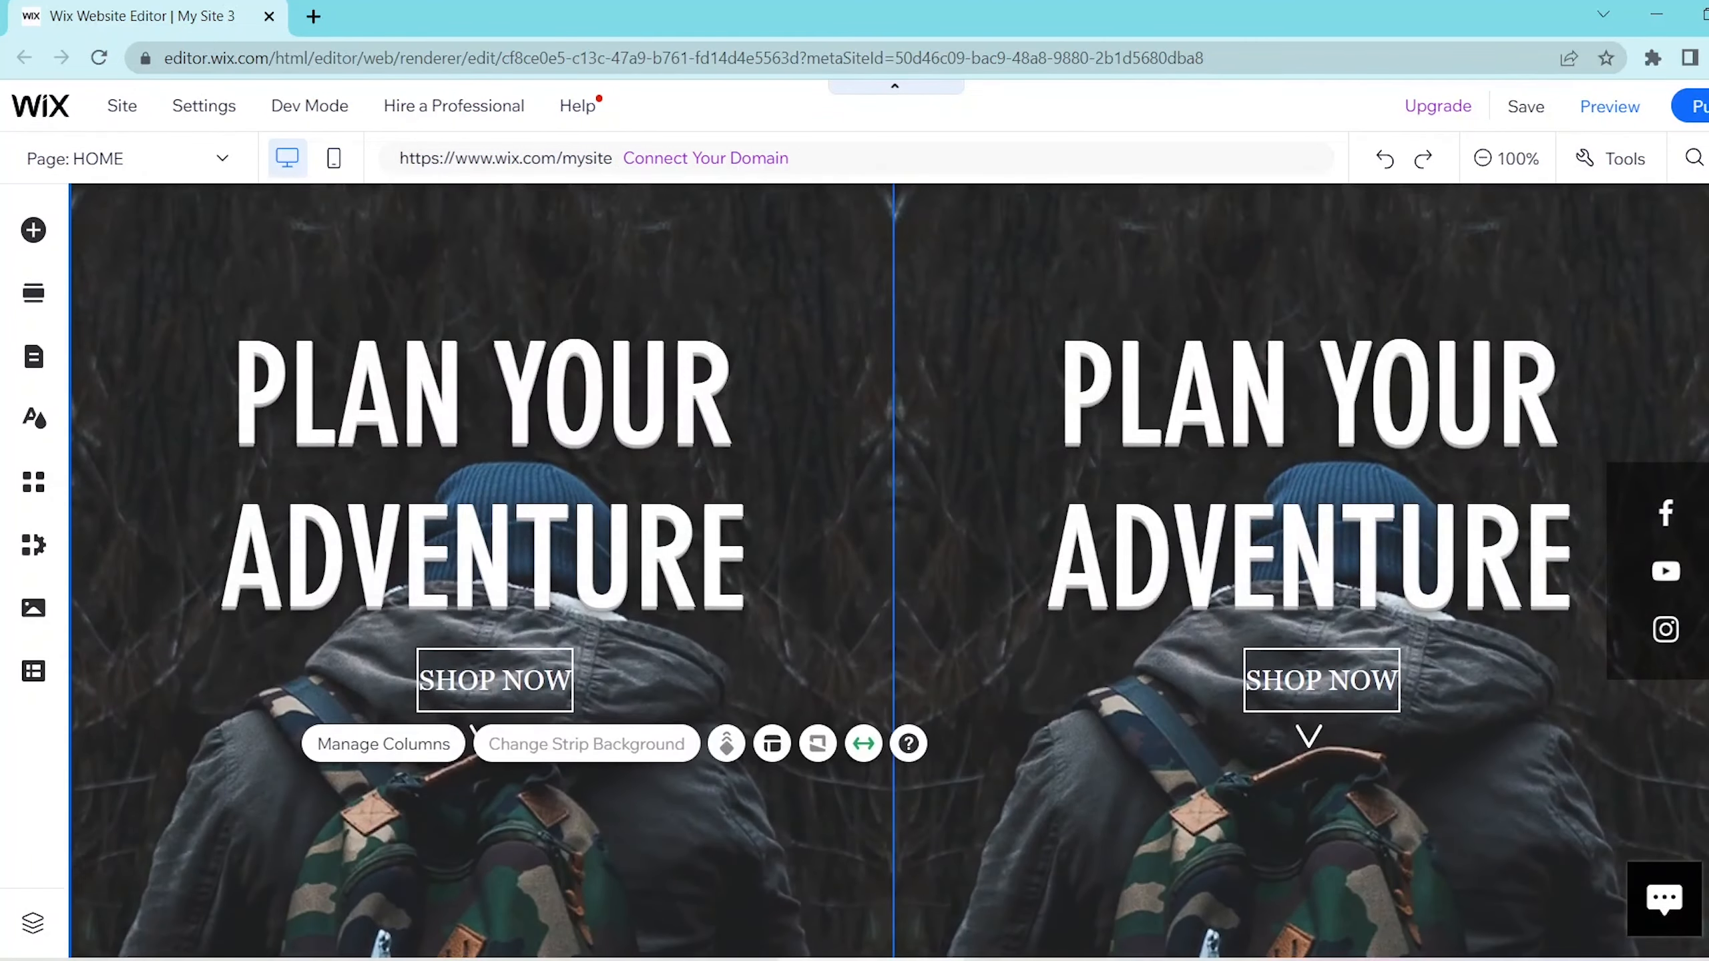
Use Manage Columns to add a third column and move column 2 to the end.
{"action": "left_click", "coordinate": [383, 744]}
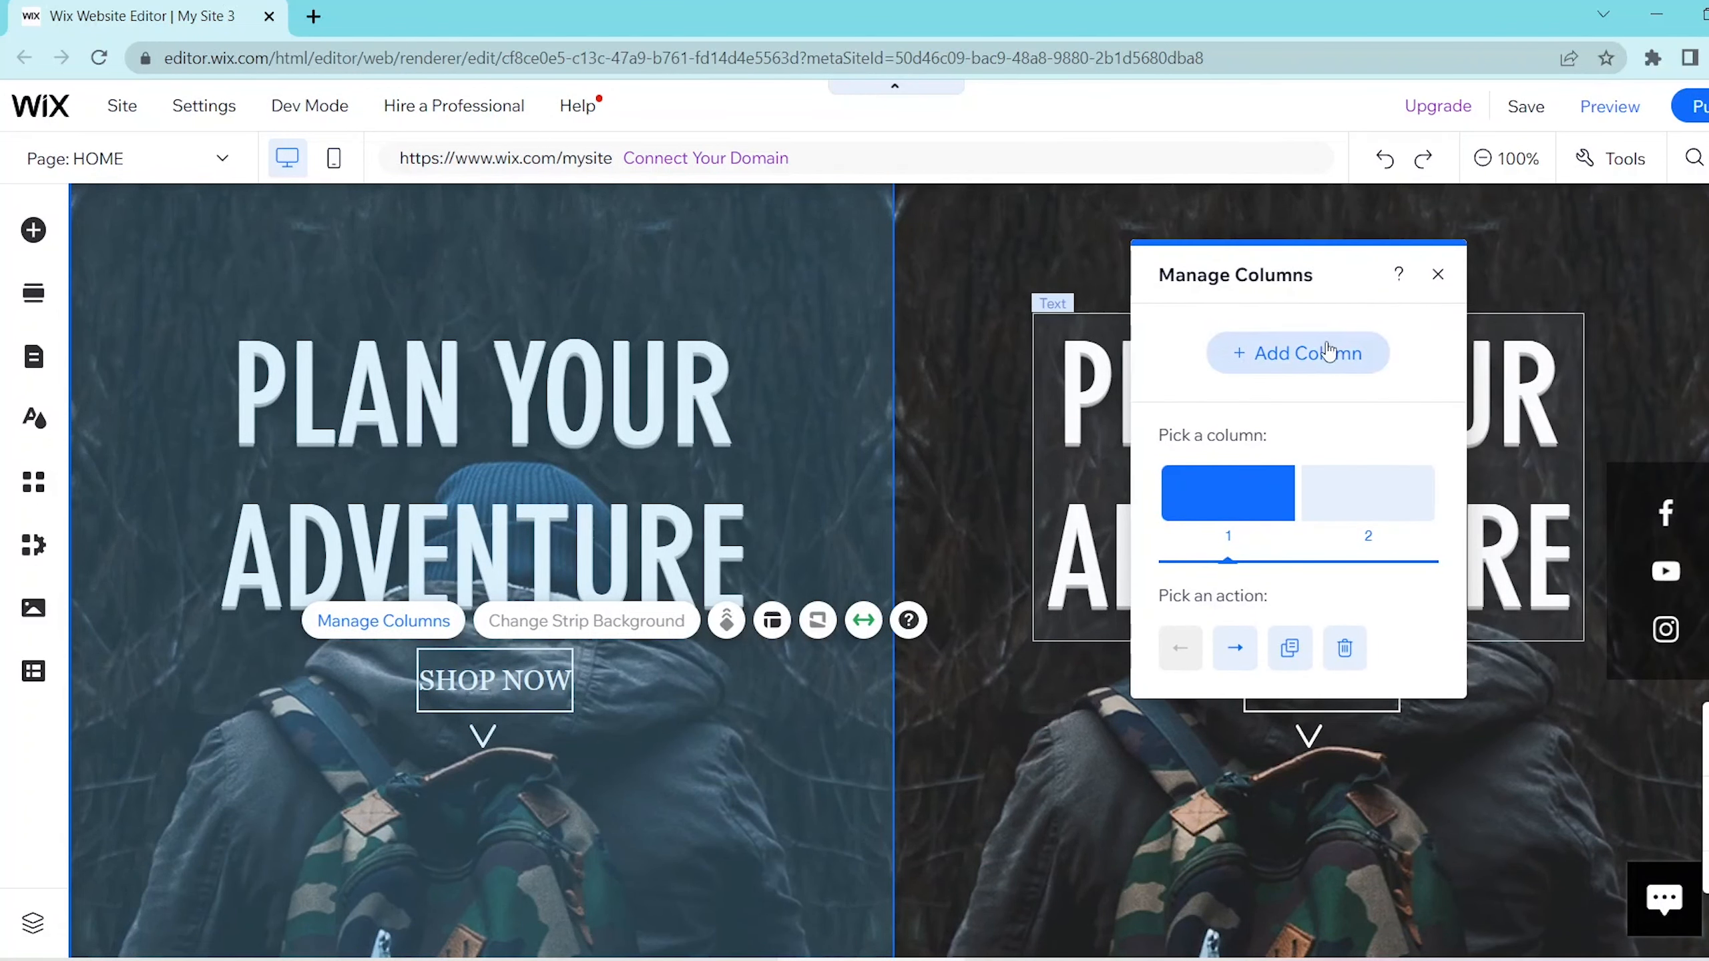
{"action": "left_click", "coordinate": [1296, 353]}
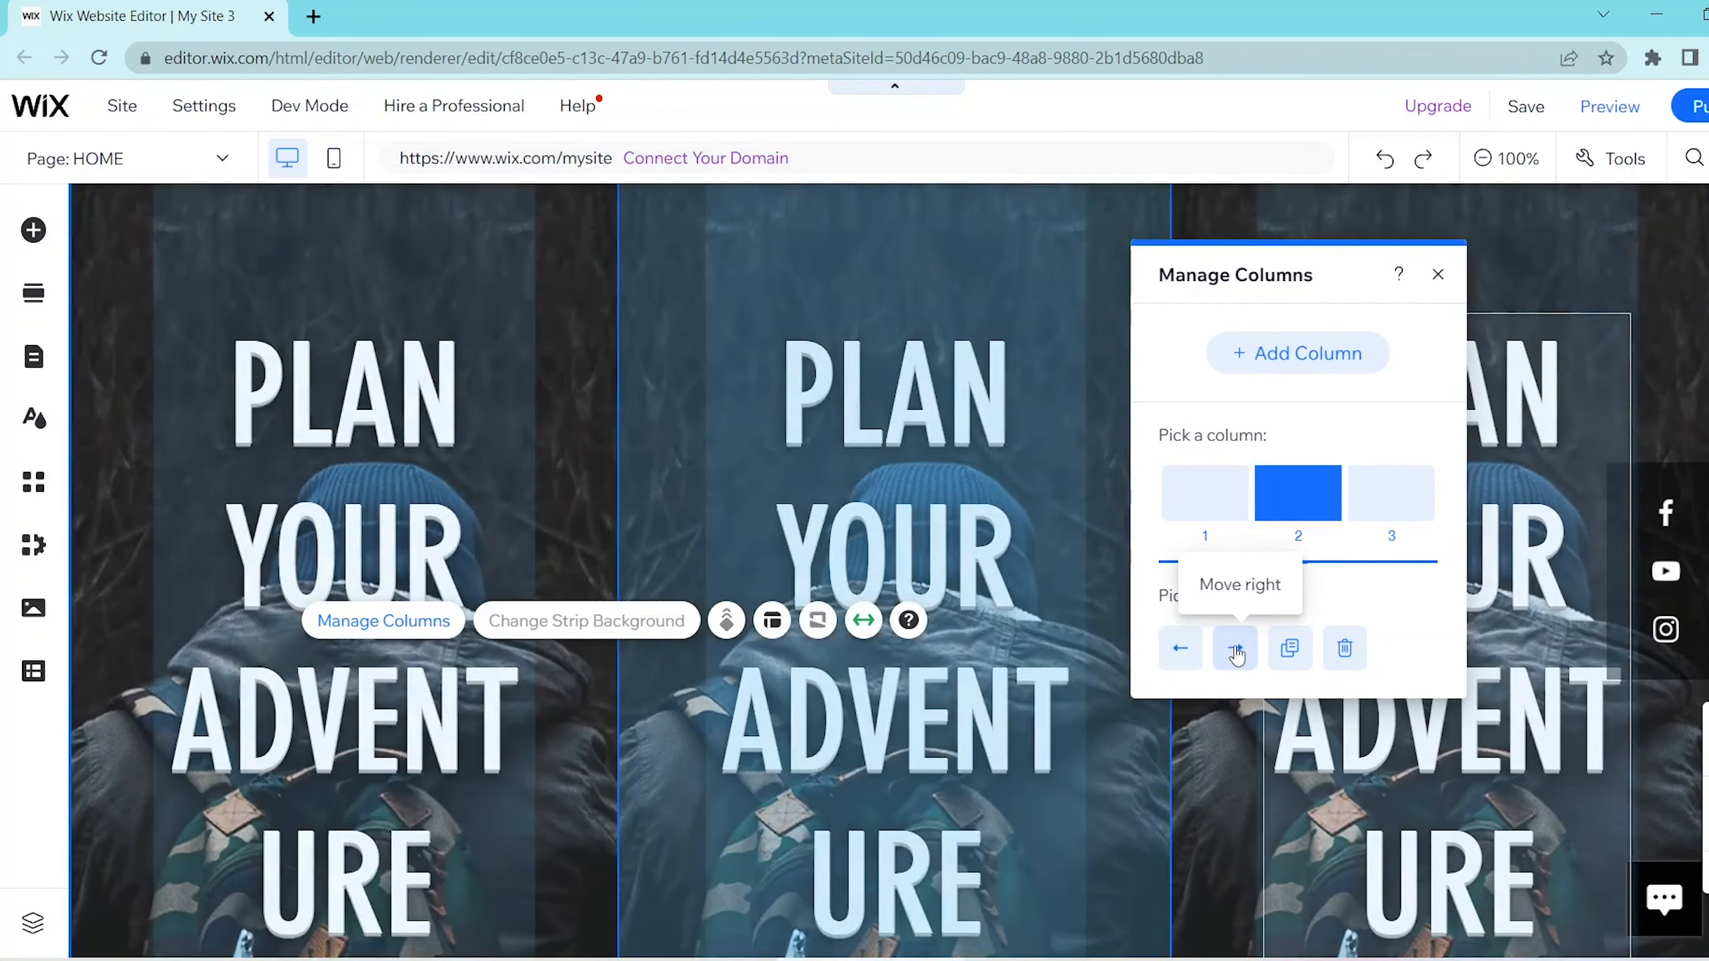
{"action": "left_click", "coordinate": [1235, 649]}
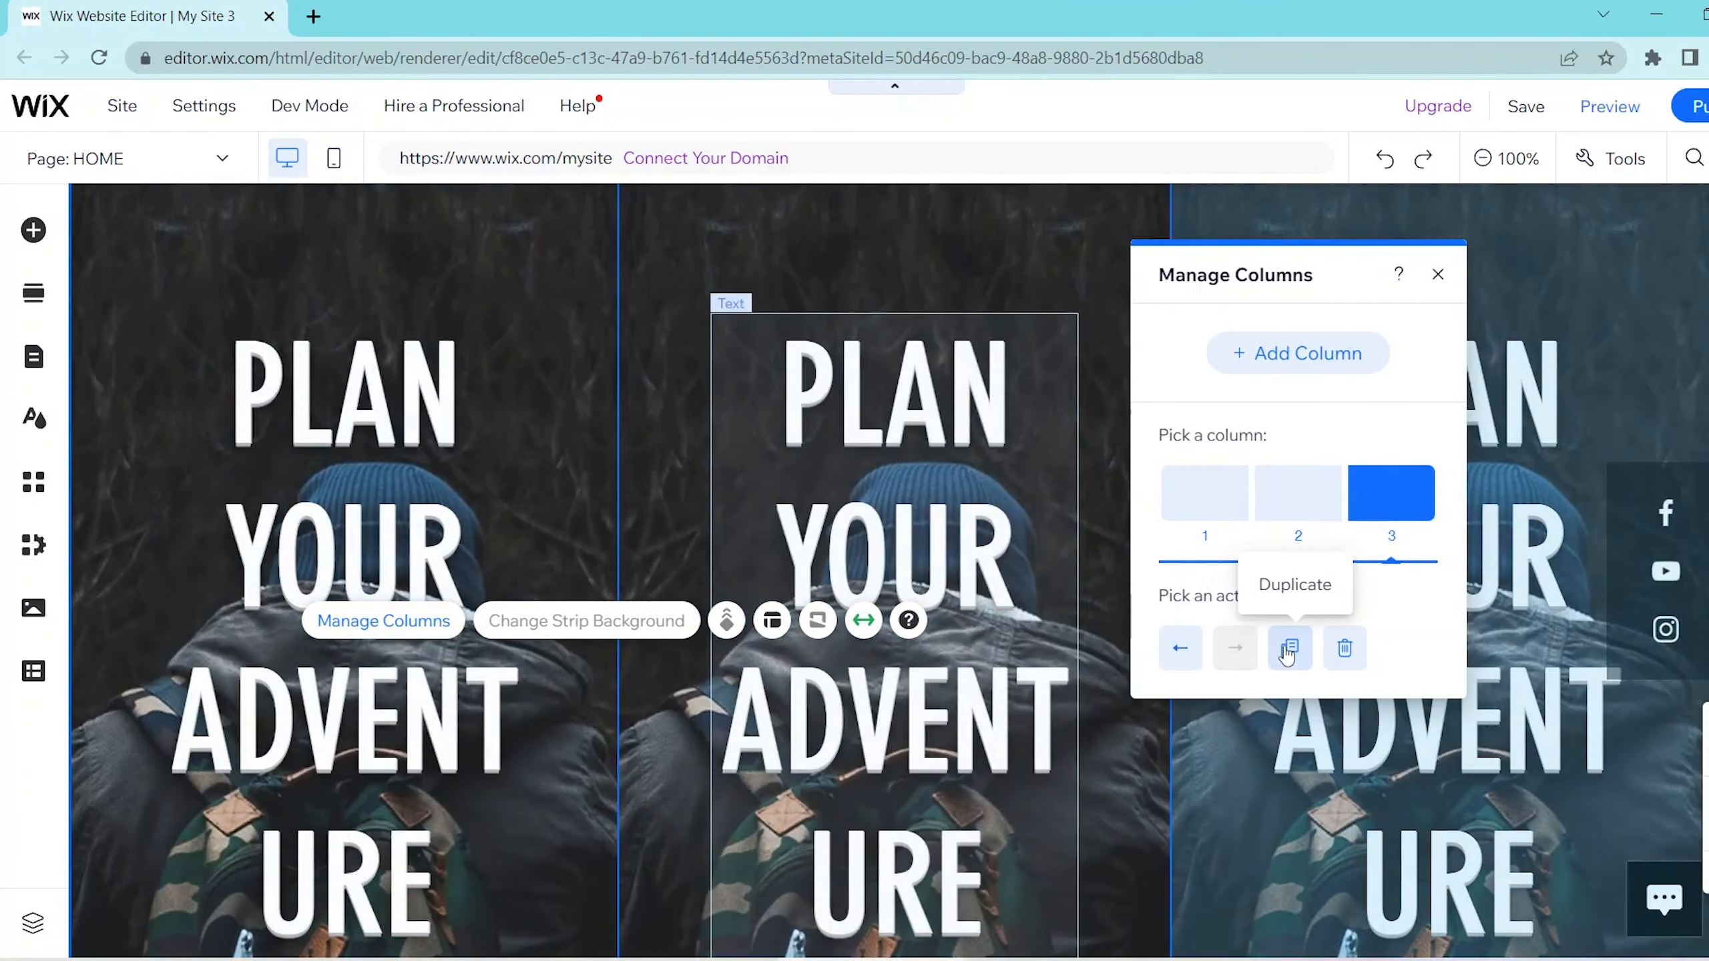
{"action": "mouse_move", "coordinate": [1345, 648]}
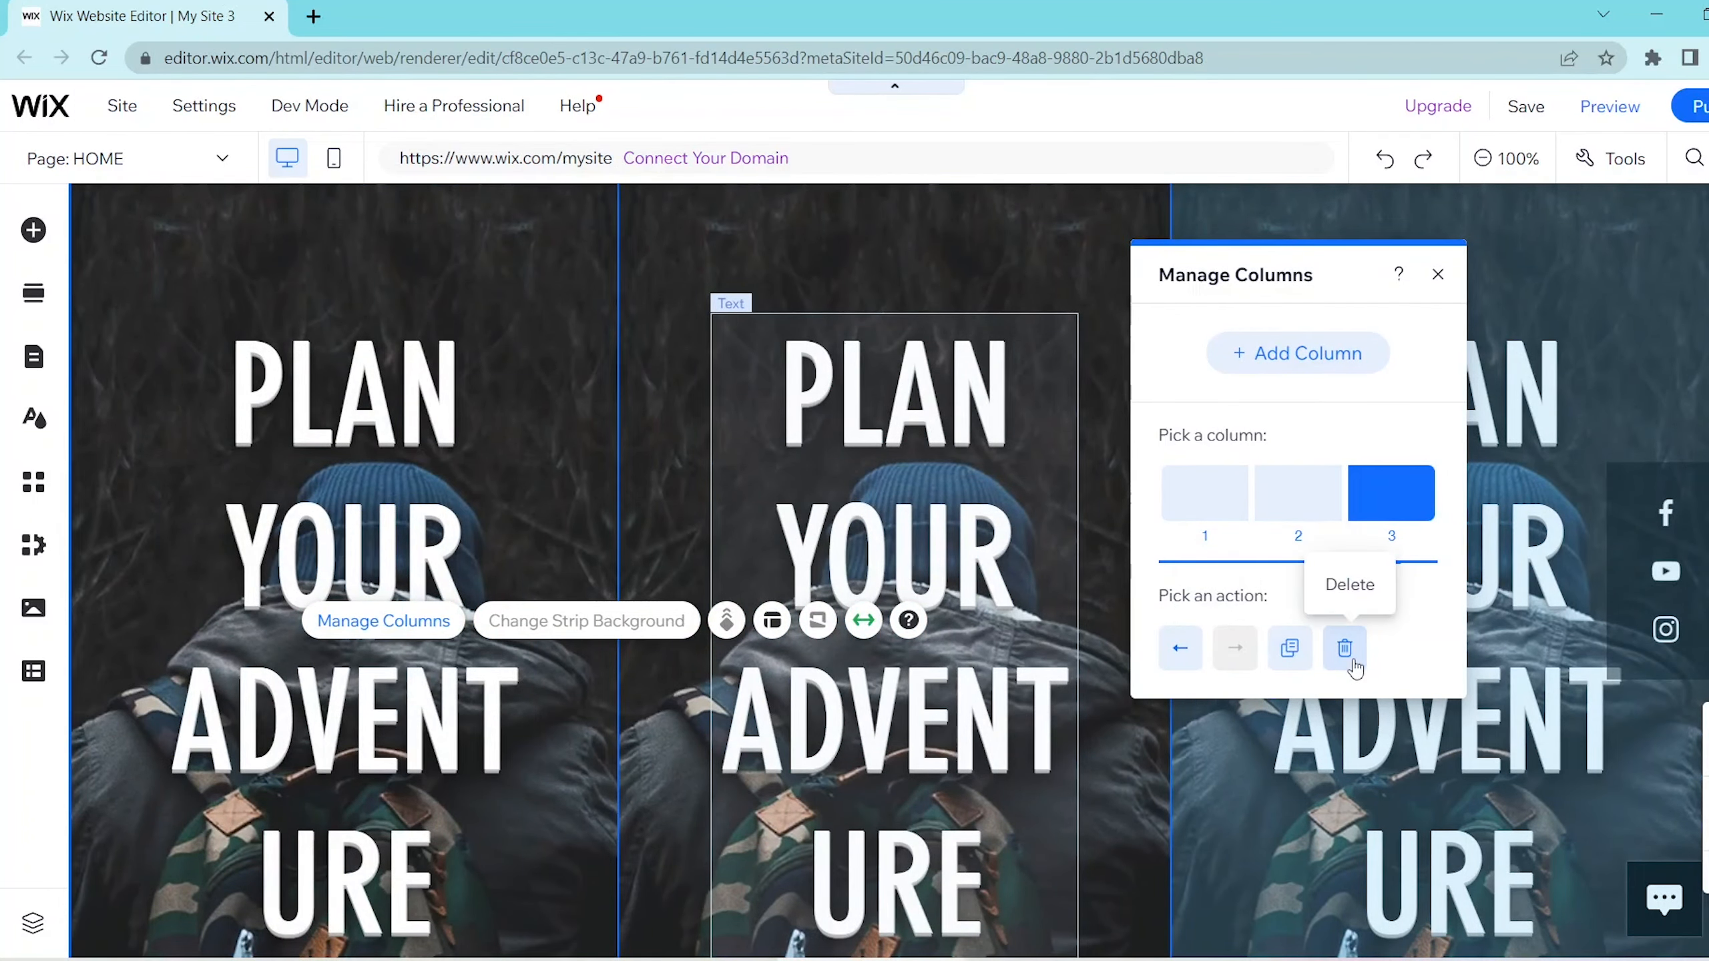